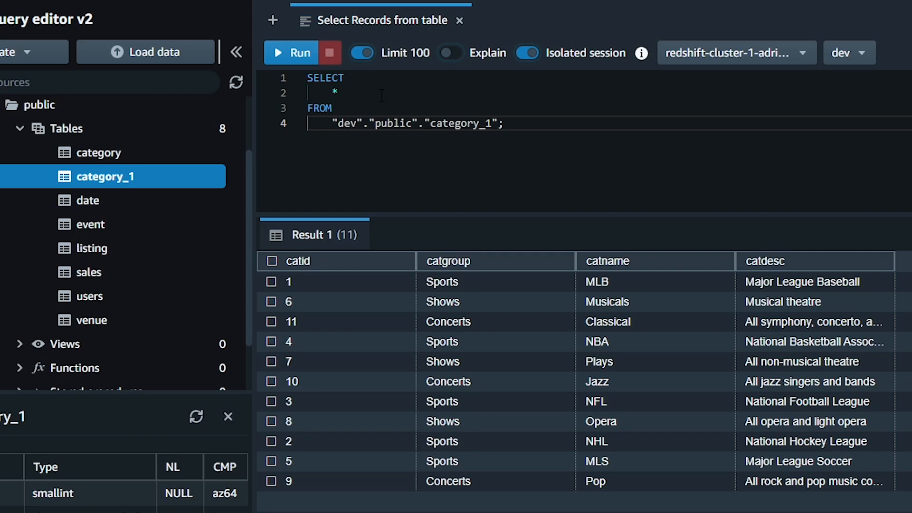
# - Create a new blank query editor for the add-column work
pyautogui.click(271, 20)
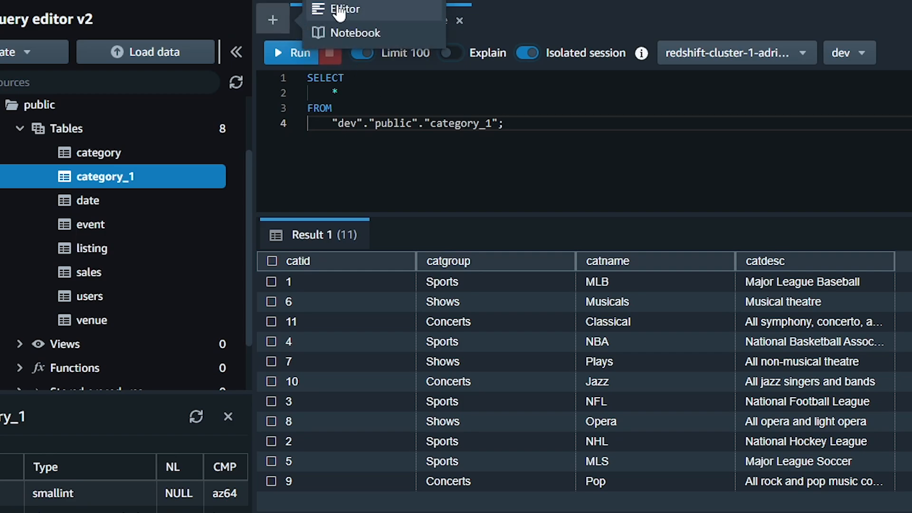
pyautogui.rightClick(528, 20)
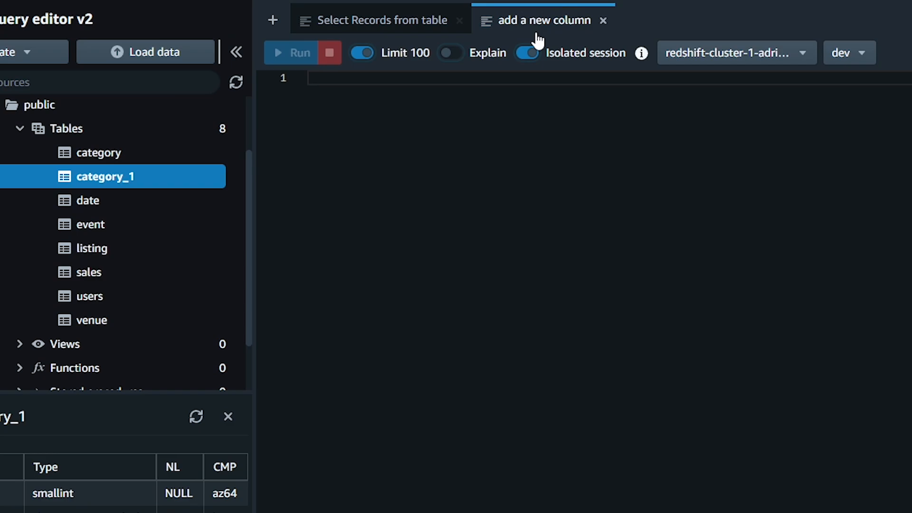
# - Write ALTER TABLE public.category_1 add date_modified date; in the empty editor
pyautogui.click(236, 52)
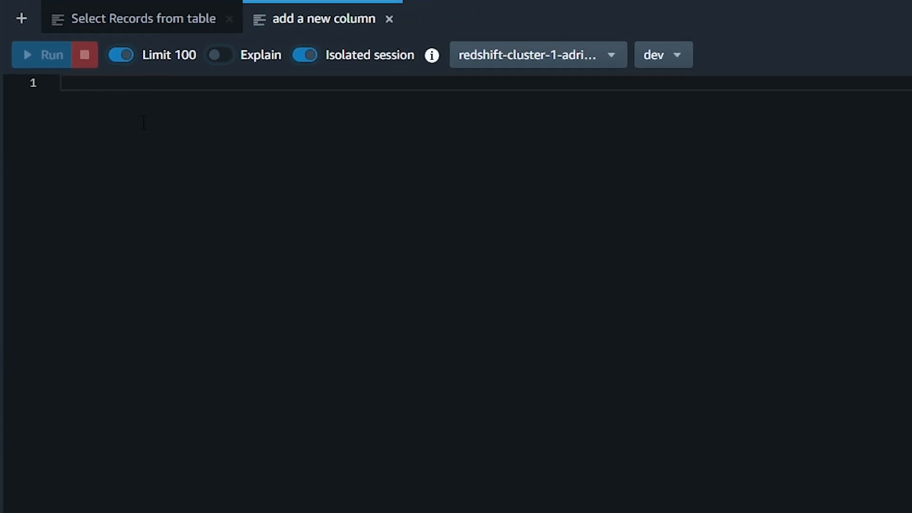
pyautogui.write('ALTER TABLE')
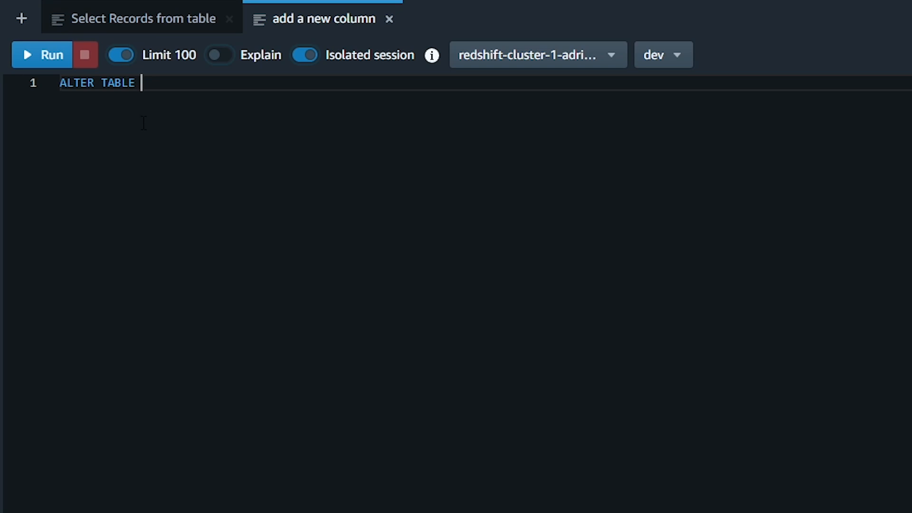
pyautogui.write('pu')
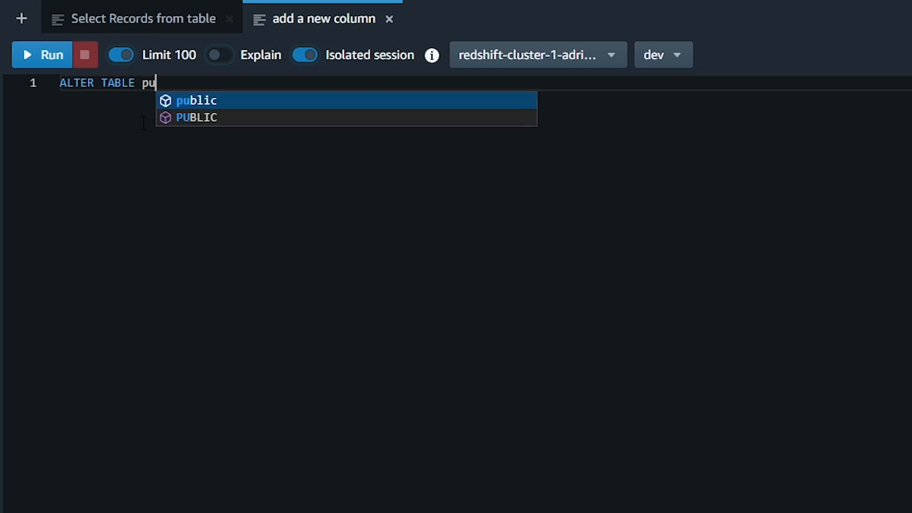
pyautogui.click(196, 100)
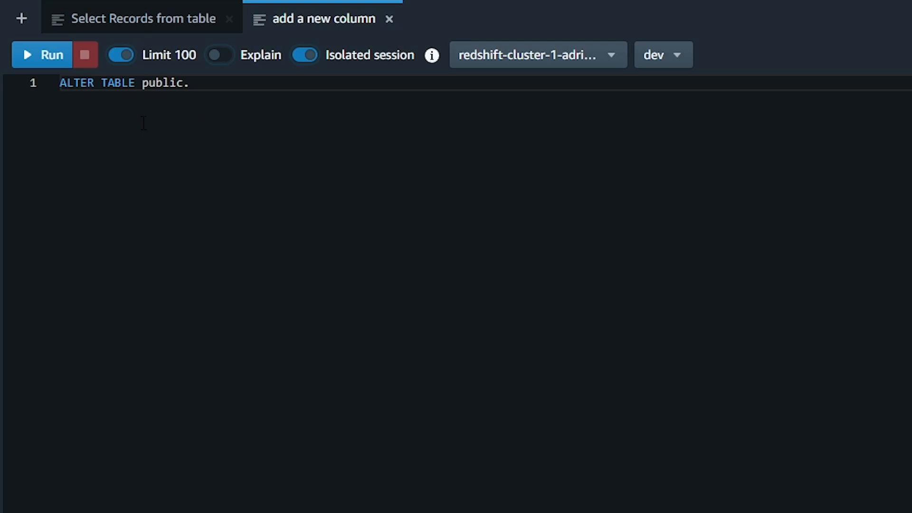
pyautogui.write('cate')
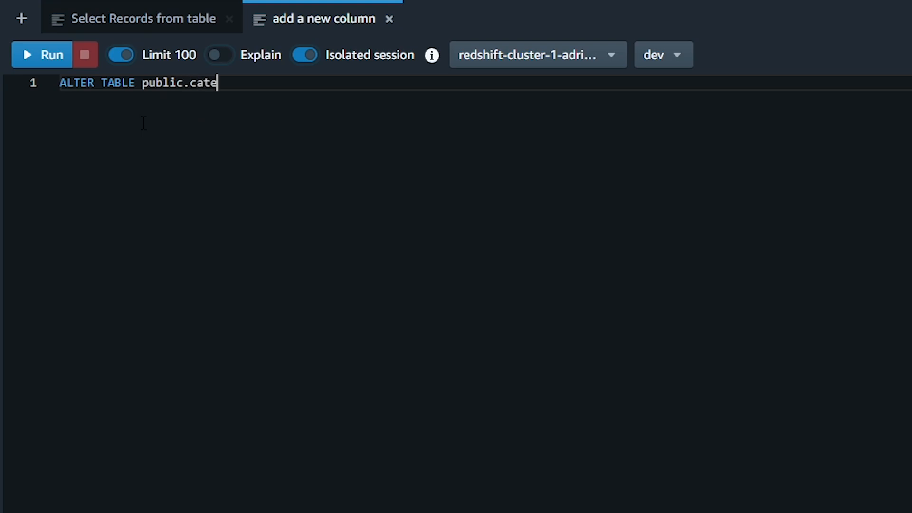
pyautogui.write('gory_1')
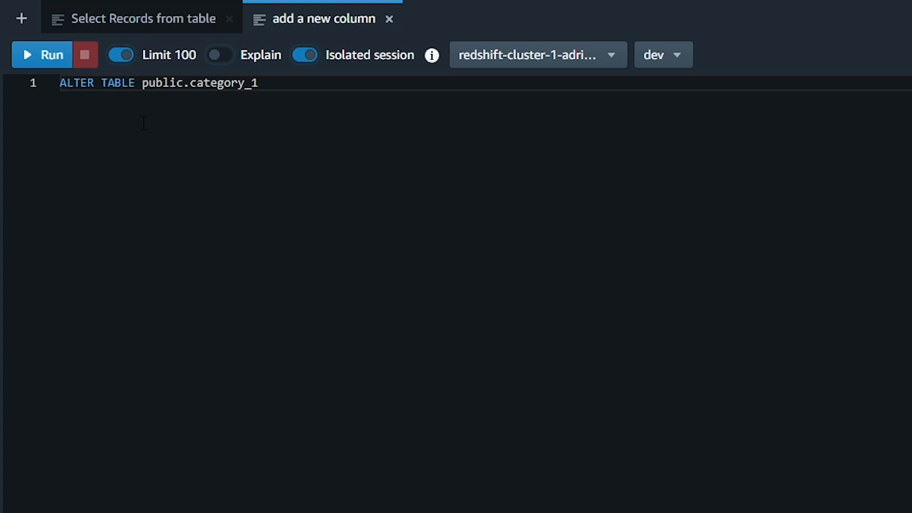
pyautogui.write('add')
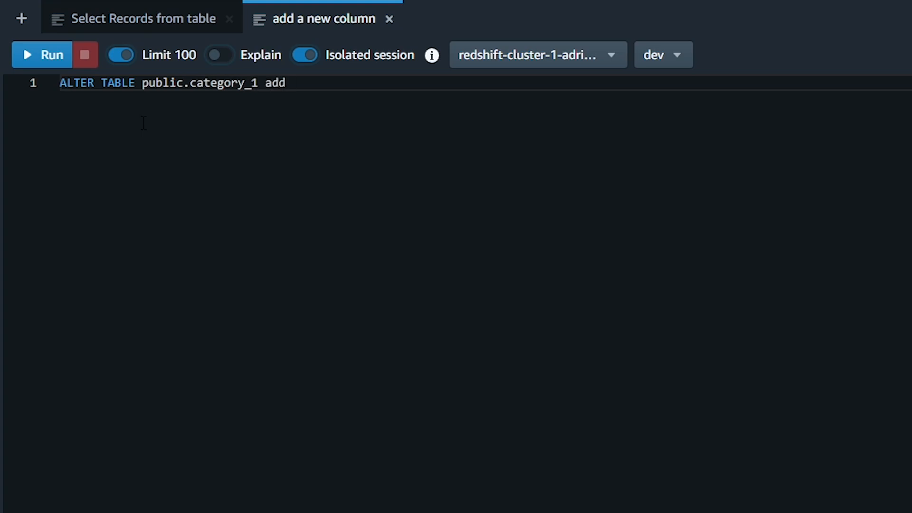
pyautogui.write('dat')
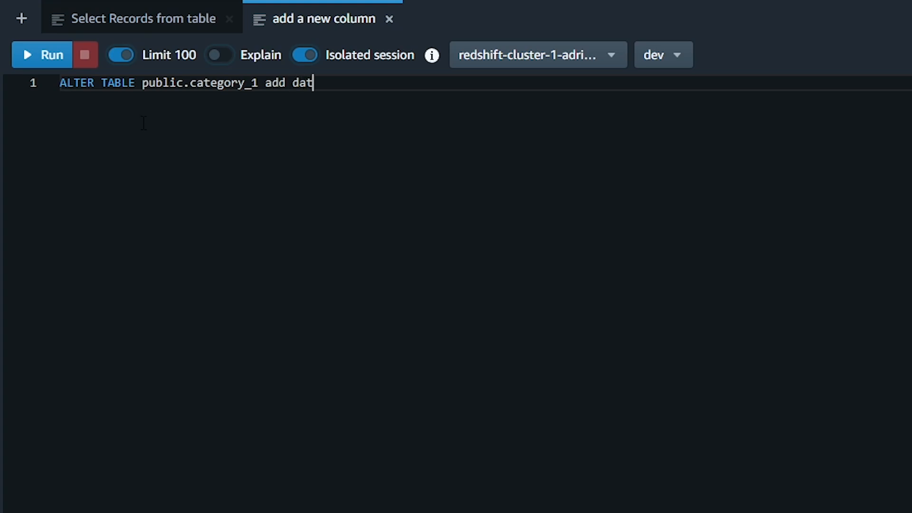
pyautogui.write('e_modified')
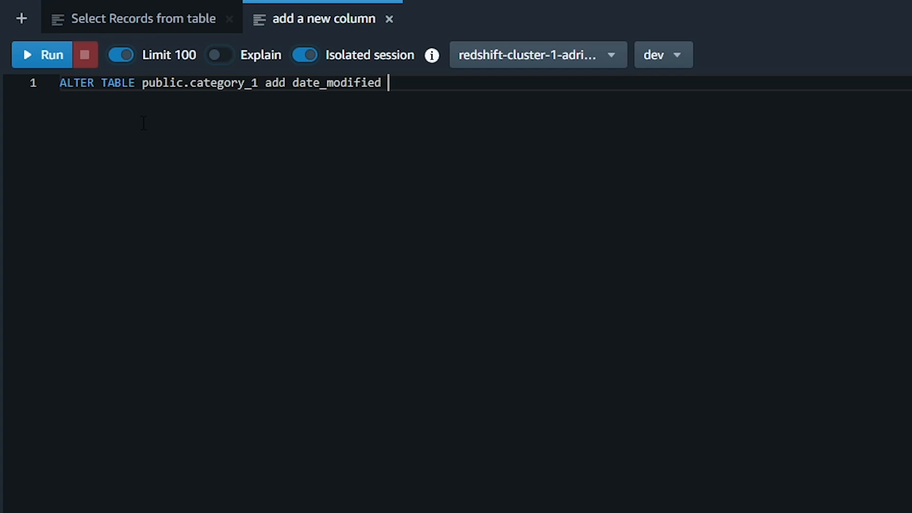
pyautogui.write('date;')
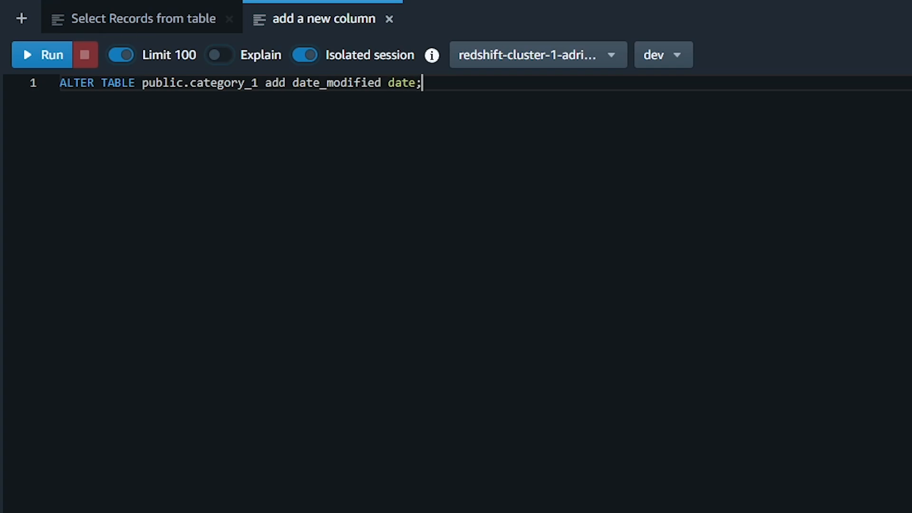
# - Run the ALTER TABLE so date_modified is added with 0 returned rows
pyautogui.click(43, 53)
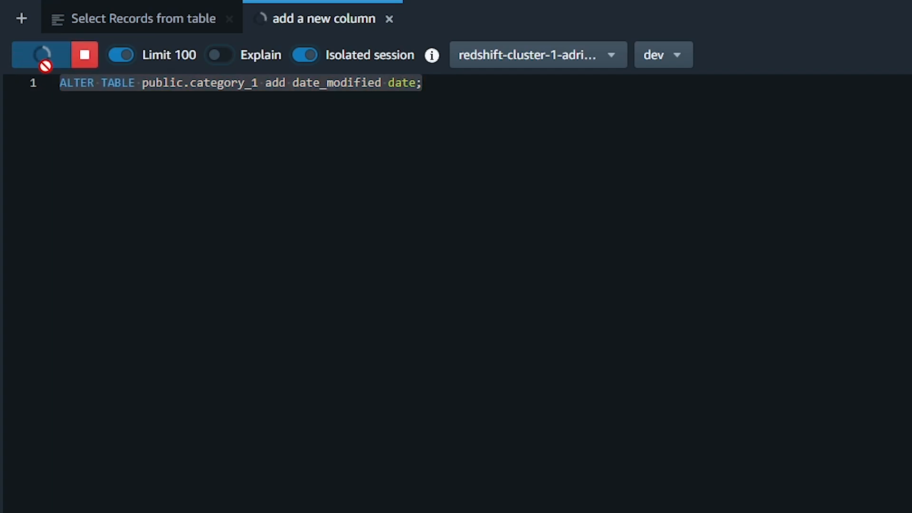
pyautogui.click(42, 53)
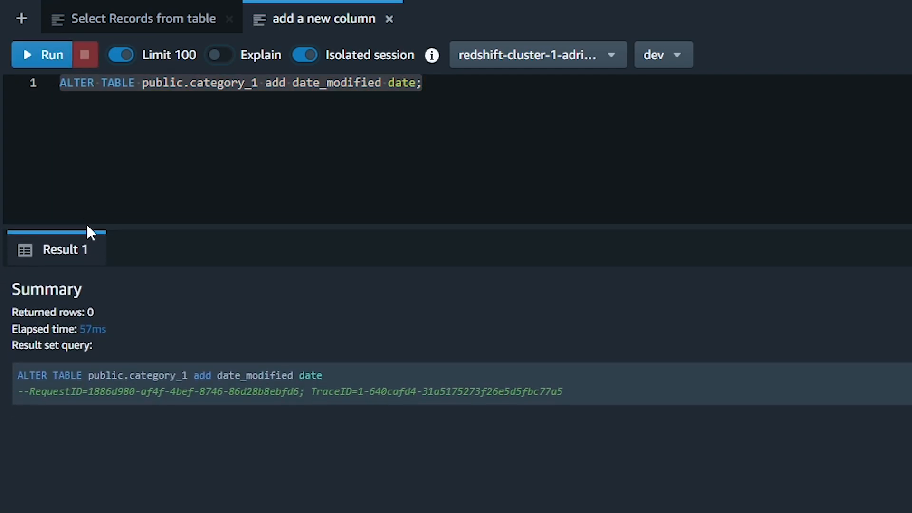
pyautogui.moveTo(89, 226)
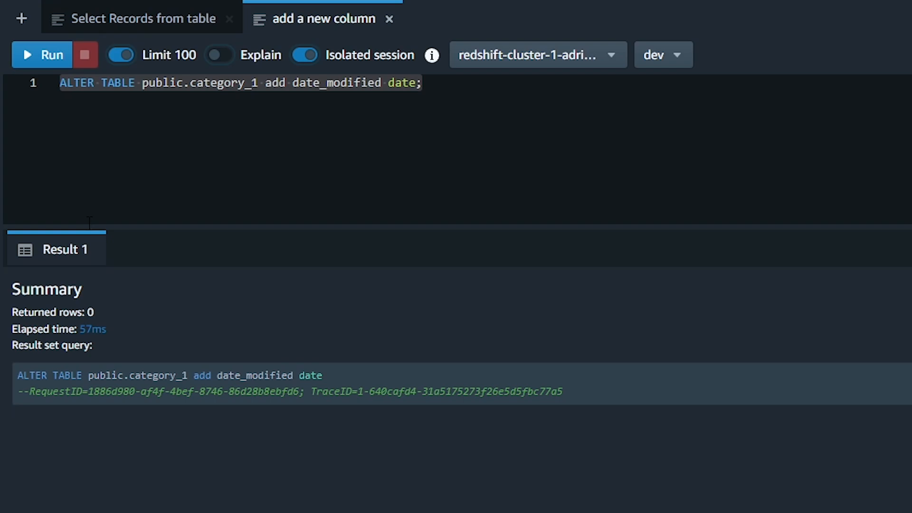
# - Start a select * from public.category_1 statement on a new line
pyautogui.press('Enter')
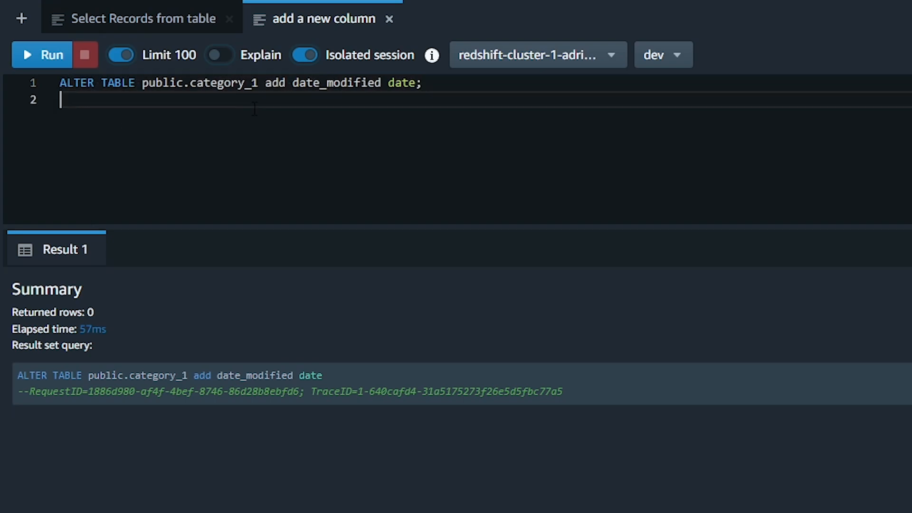
pyautogui.write('sle')
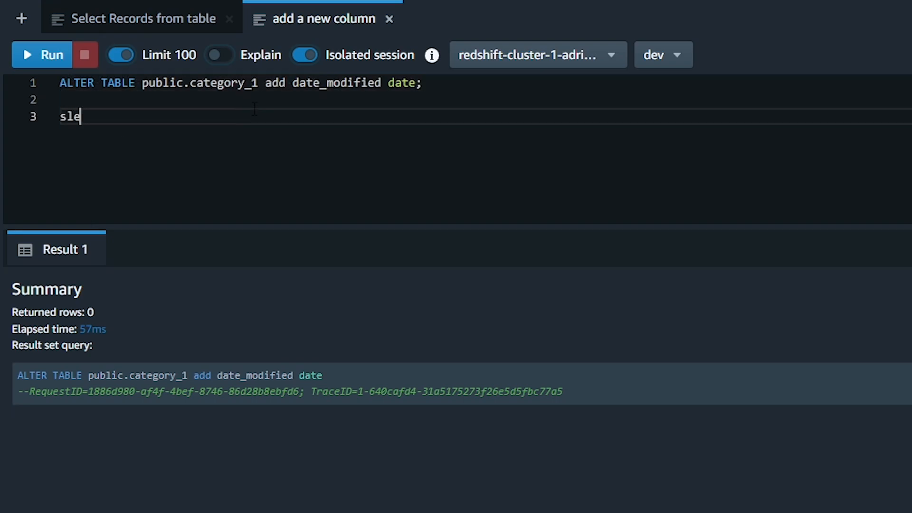
pyautogui.write('elect * from public.category_1')
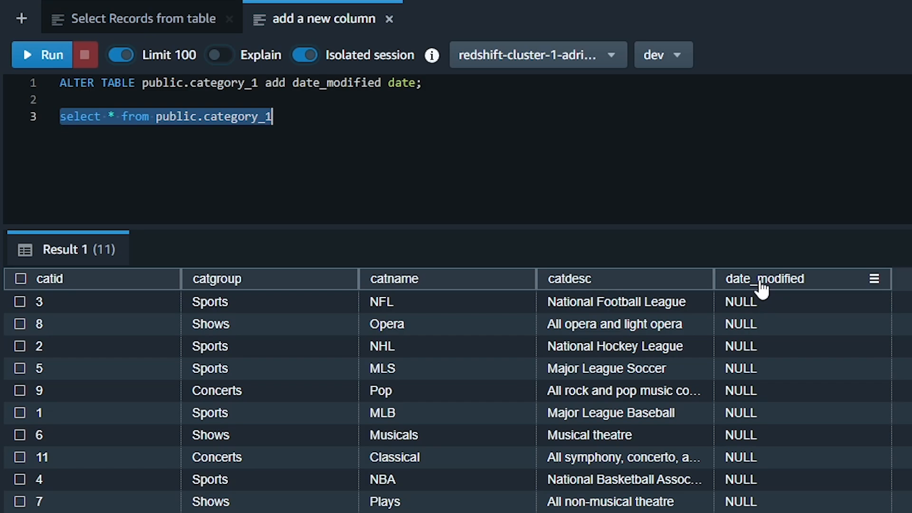
pyautogui.moveTo(764, 315)
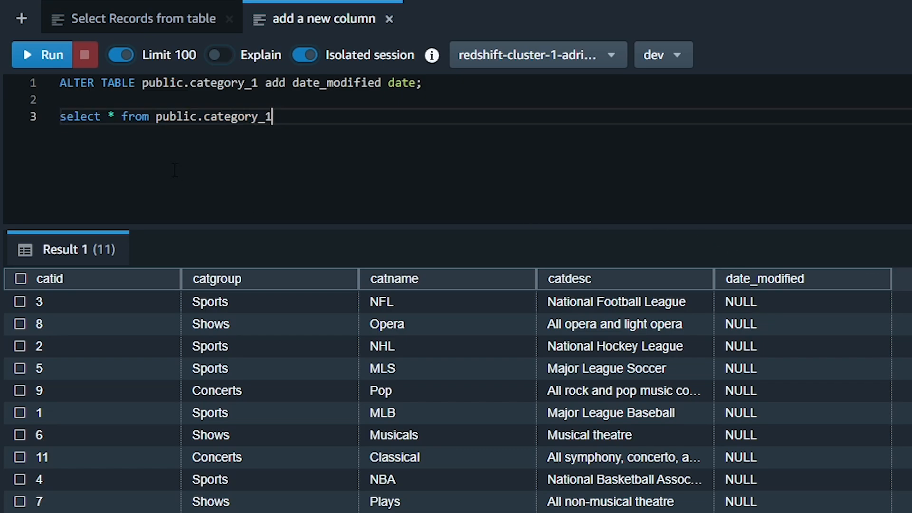
# - Write update public.category_1 set date_modified = '2023-03-11' on a new line
pyautogui.press('Enter')
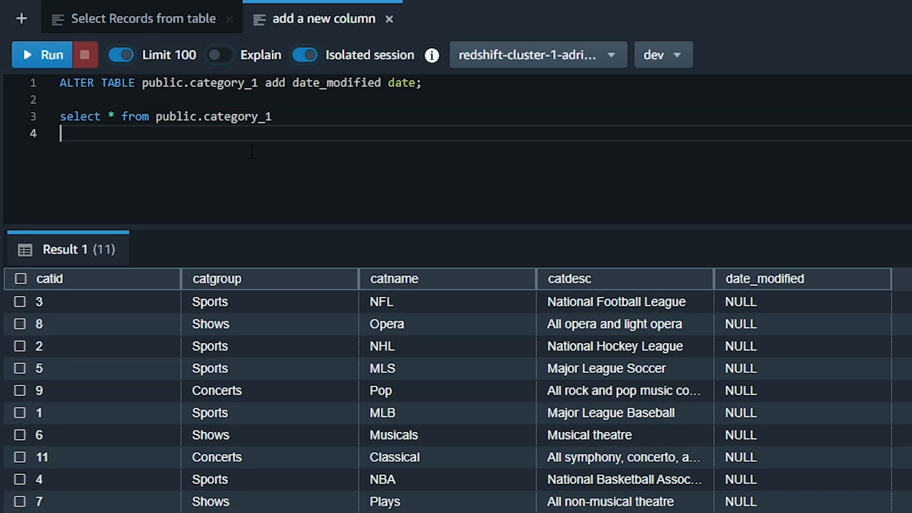
pyautogui.write('u')
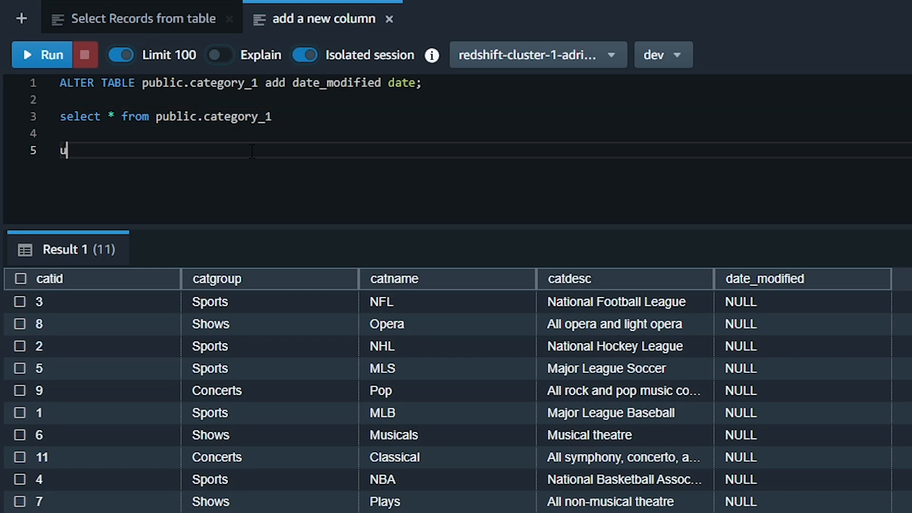
pyautogui.write('pdate public.cat')
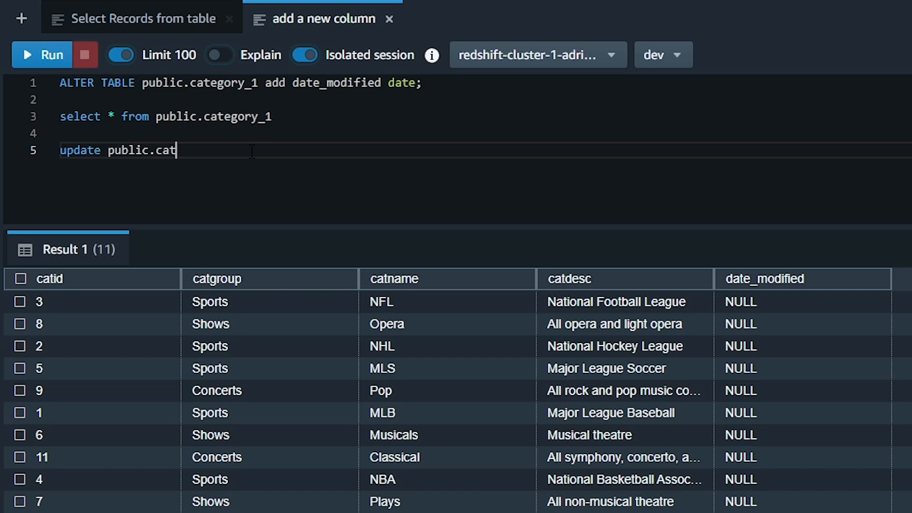
pyautogui.write('egory_1 se')
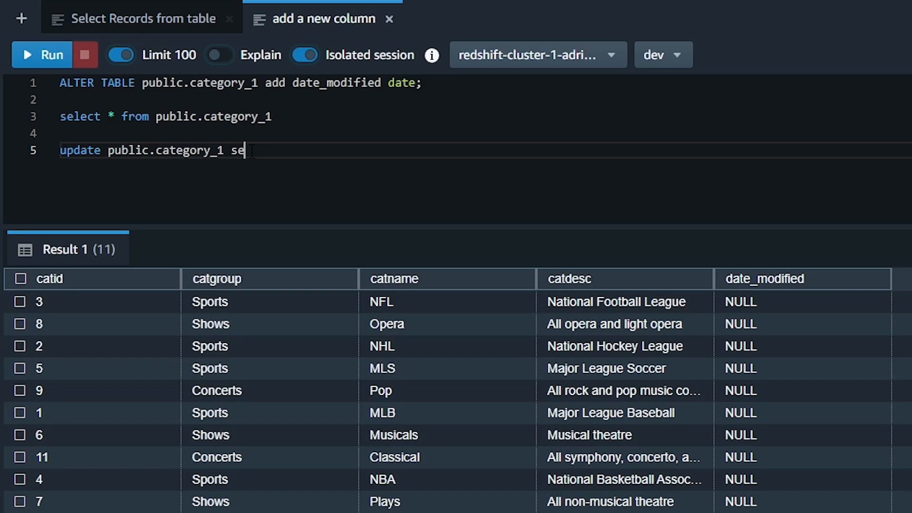
pyautogui.write('t')
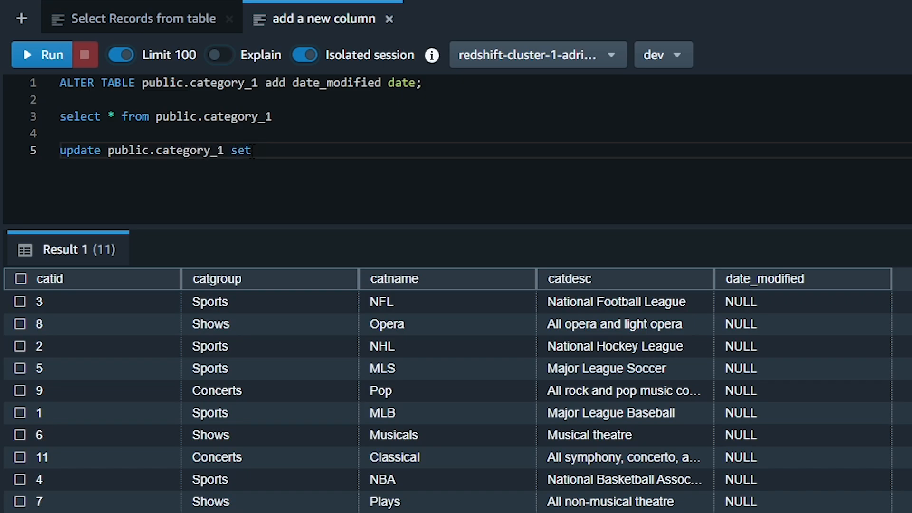
pyautogui.write('date_modified')
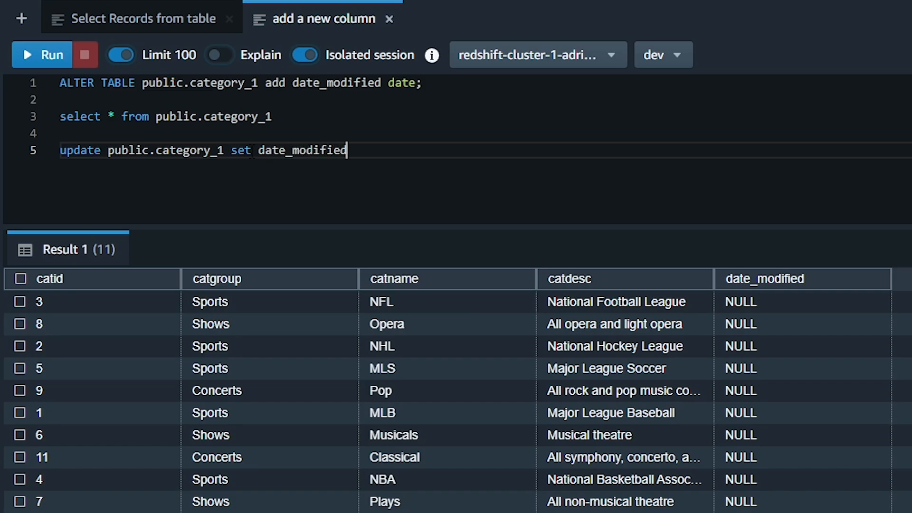
pyautogui.write('=')
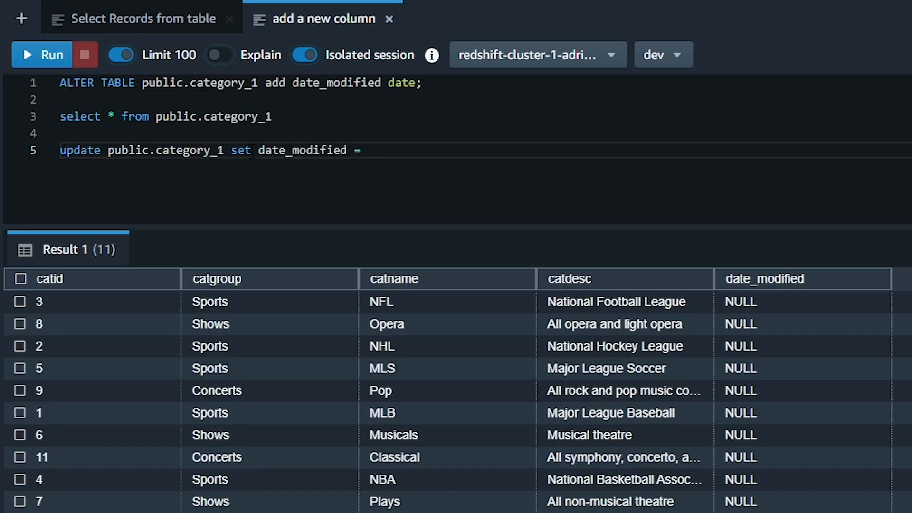
pyautogui.write("'202'")
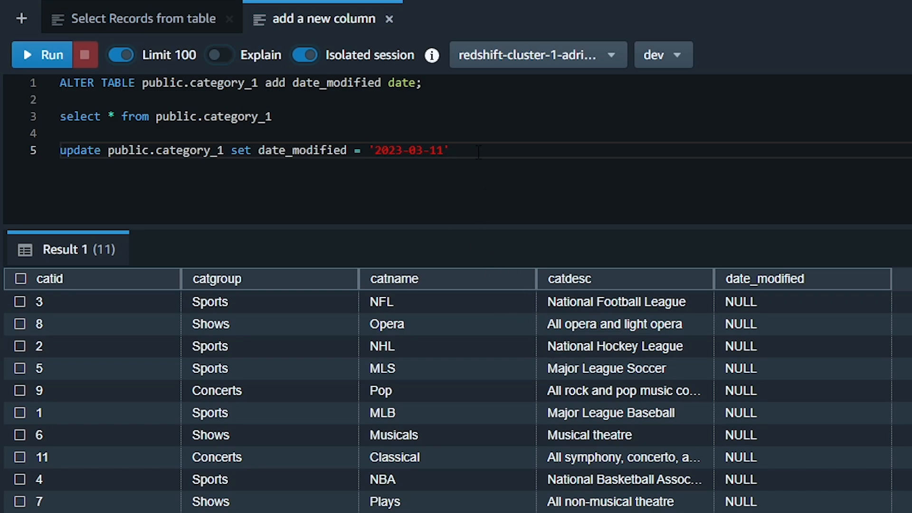
# - Add a where catid = 3 filter to the update statement
pyautogui.write('w')
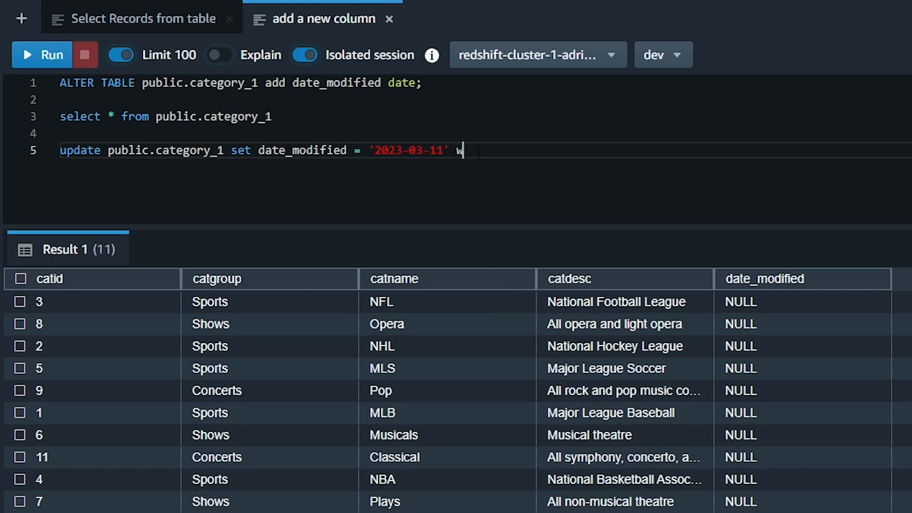
pyautogui.write('here catid')
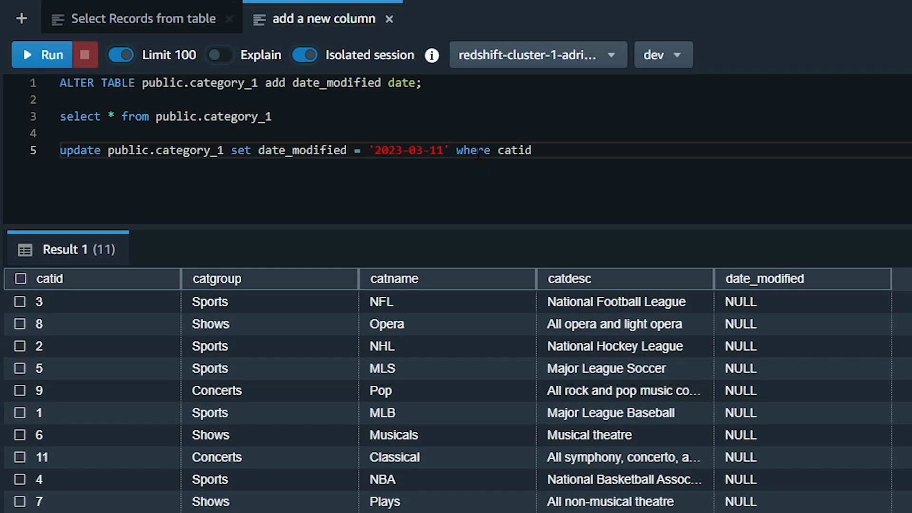
pyautogui.write('= 3')
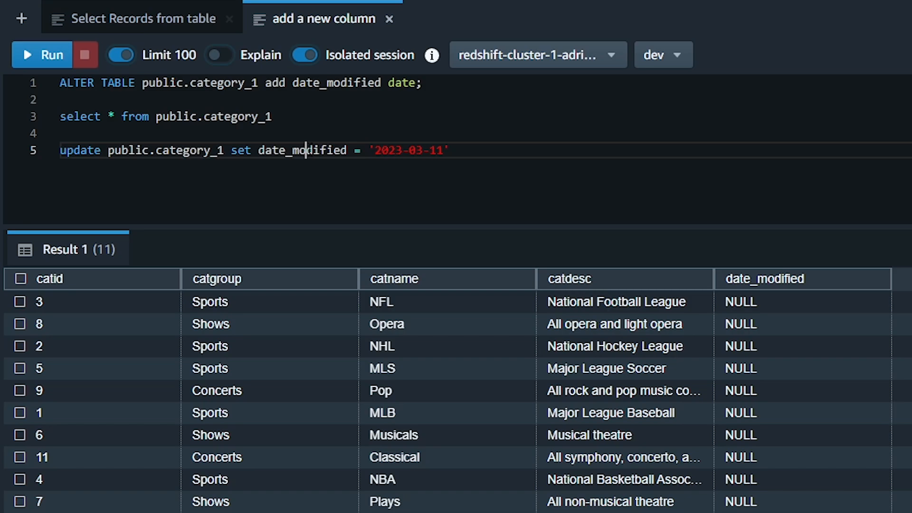
# - Run the update on 11 rows, then re-query category_1 showing date_modified as 2023-03-11
pyautogui.click(42, 53)
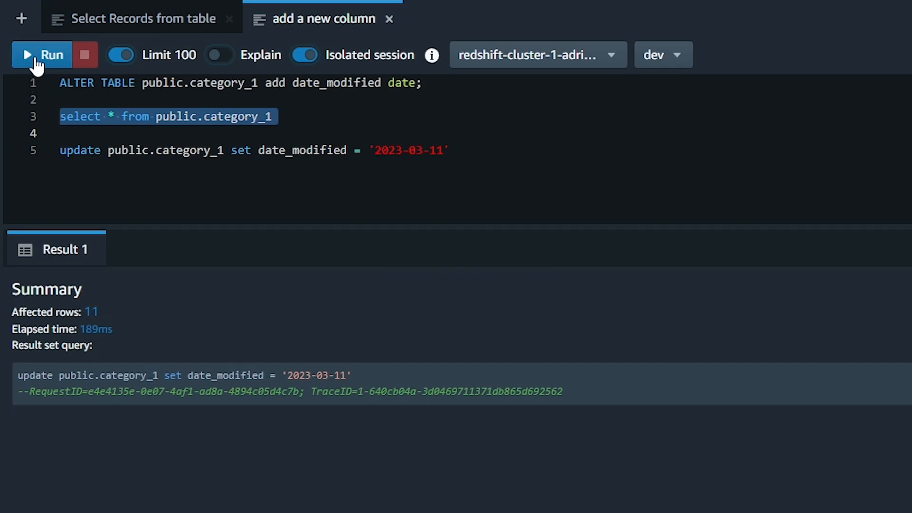
pyautogui.click(42, 54)
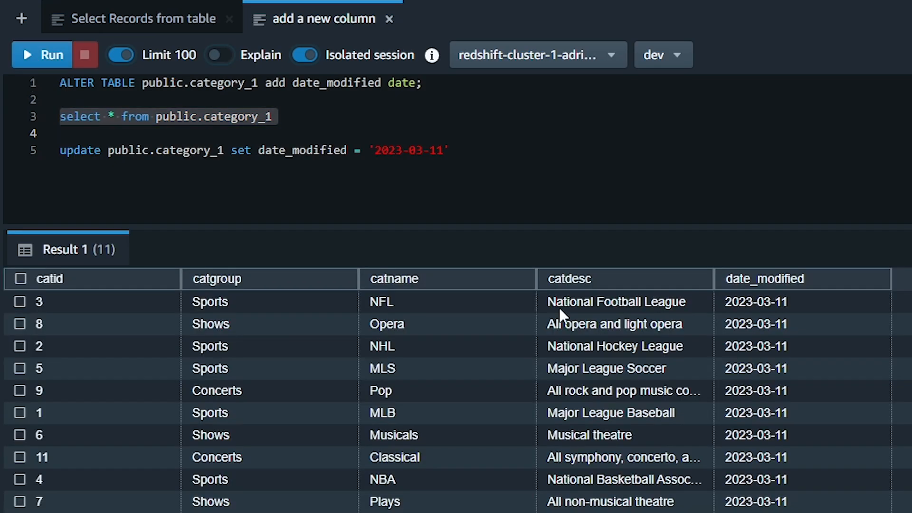
pyautogui.moveTo(840, 383)
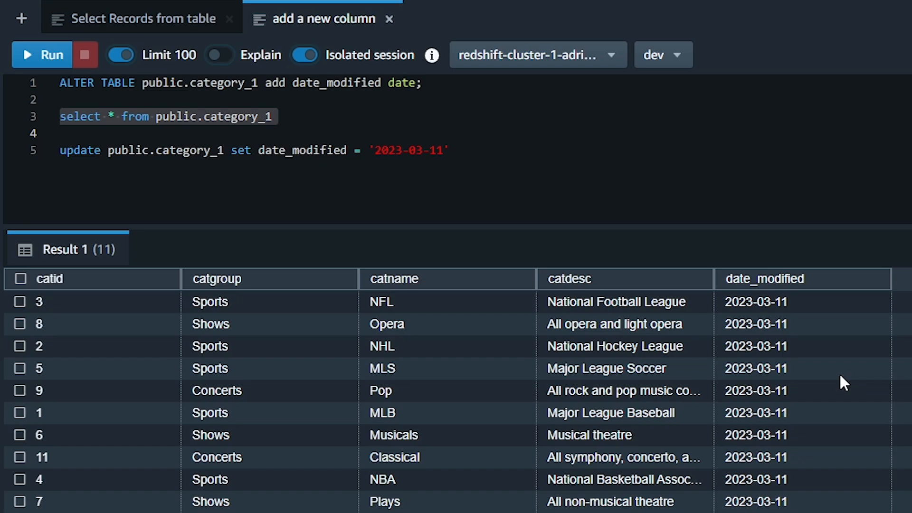